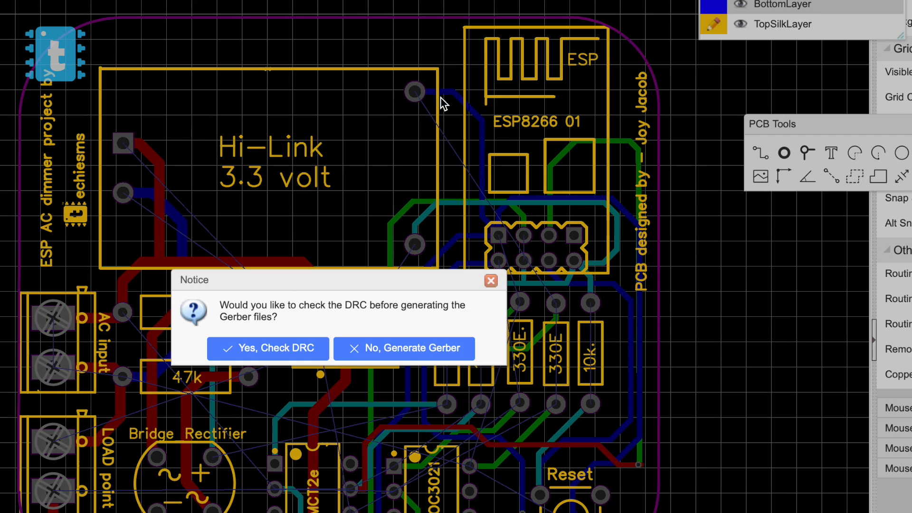
# Generate the dimmer board's Gerber files without a DRC and order it at JLCPCB.
pyautogui.click(404, 349)
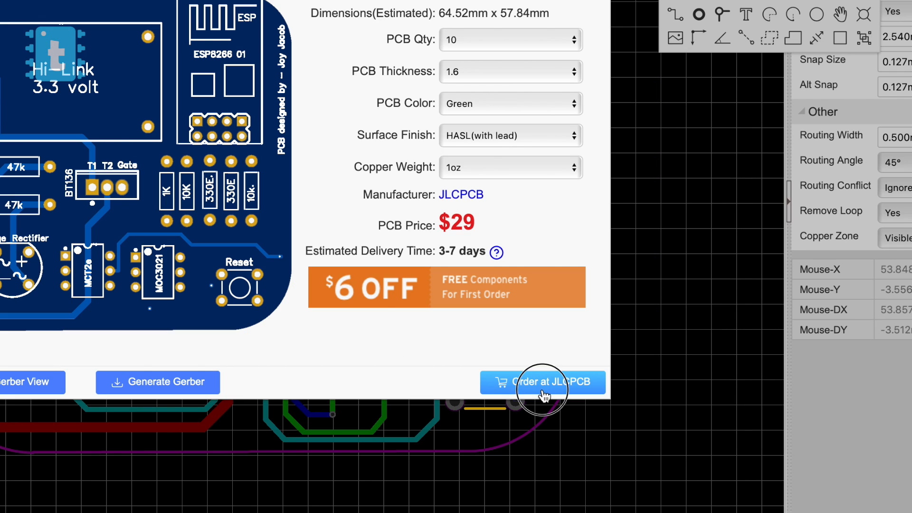
pyautogui.click(542, 382)
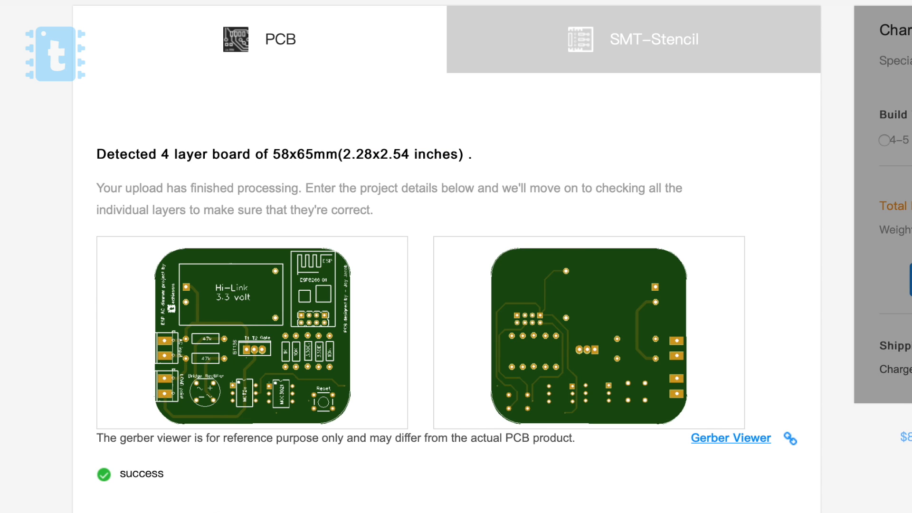
pyautogui.scroll(-3)
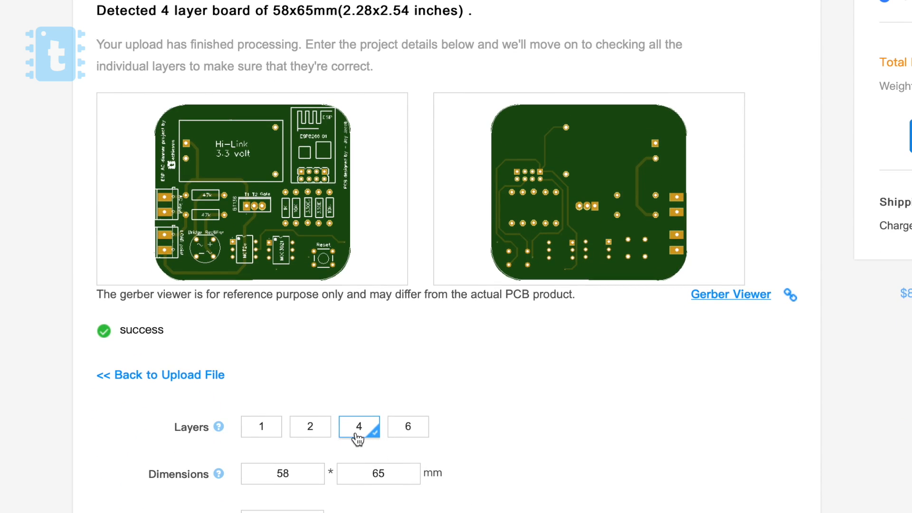
pyautogui.moveTo(603, 439)
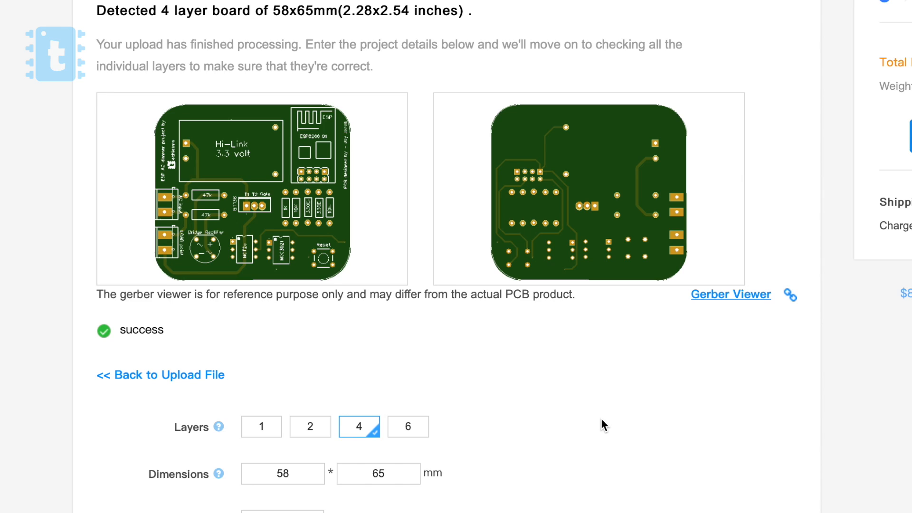
pyautogui.scroll(-3)
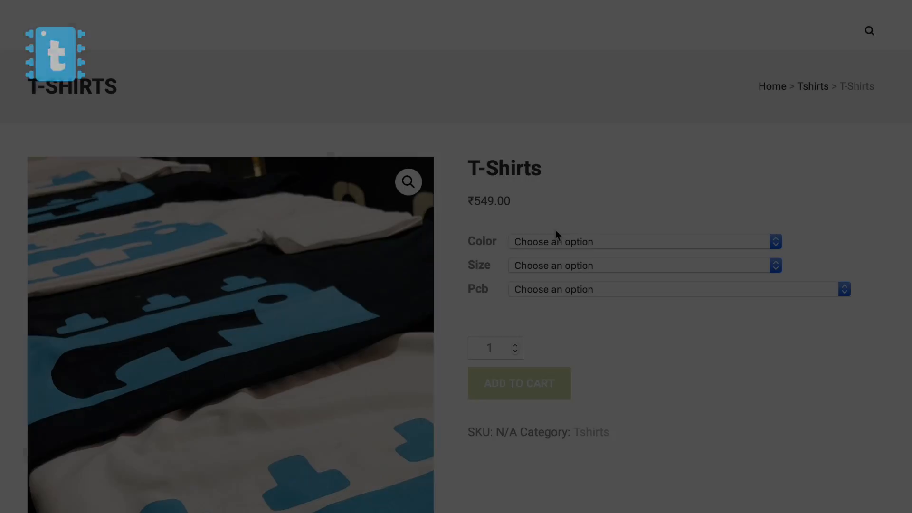
# Add a black L(40") T-shirt with the 16 analog sensors NodeMCU PCB to the cart, then view the cart.
pyautogui.scroll(-3)
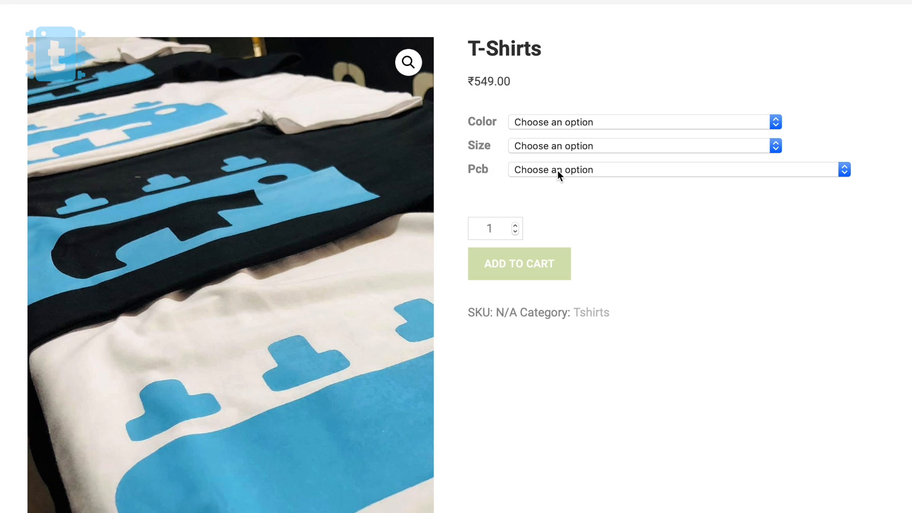
pyautogui.click(643, 146)
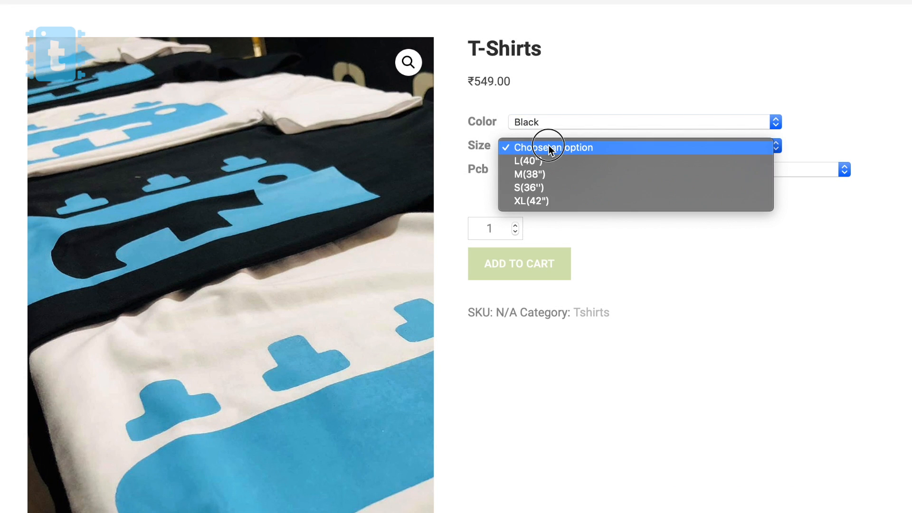
pyautogui.click(527, 160)
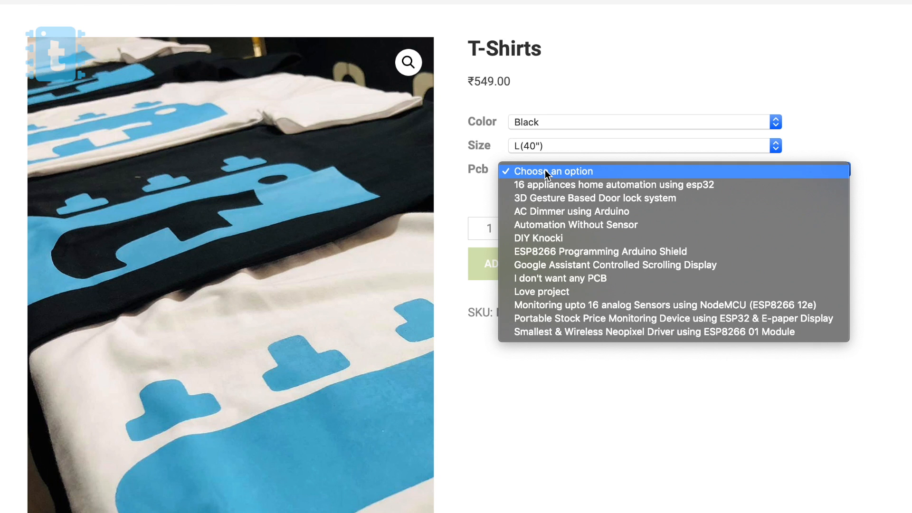
pyautogui.moveTo(553, 238)
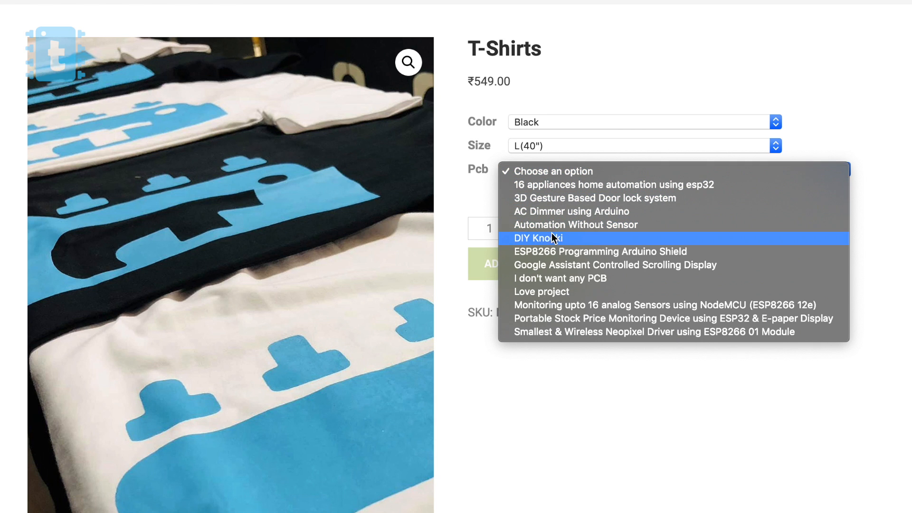
pyautogui.moveTo(550, 305)
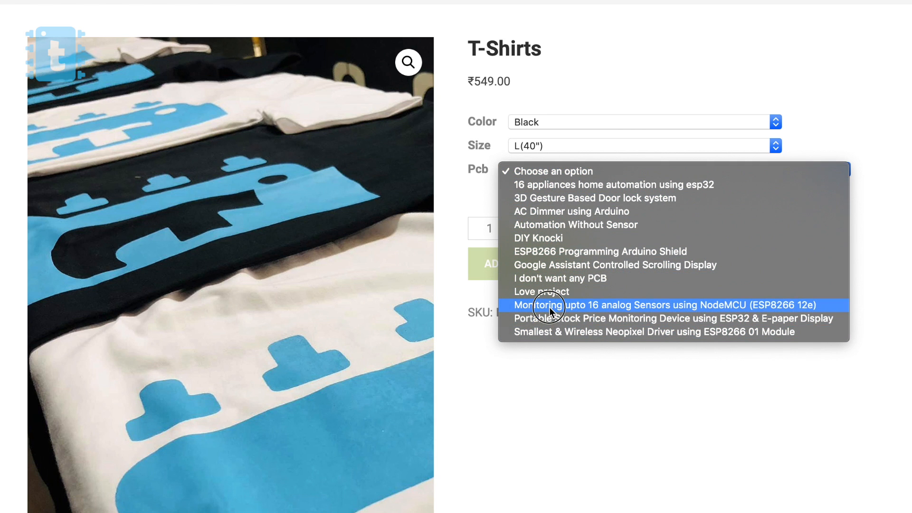
pyautogui.click(553, 305)
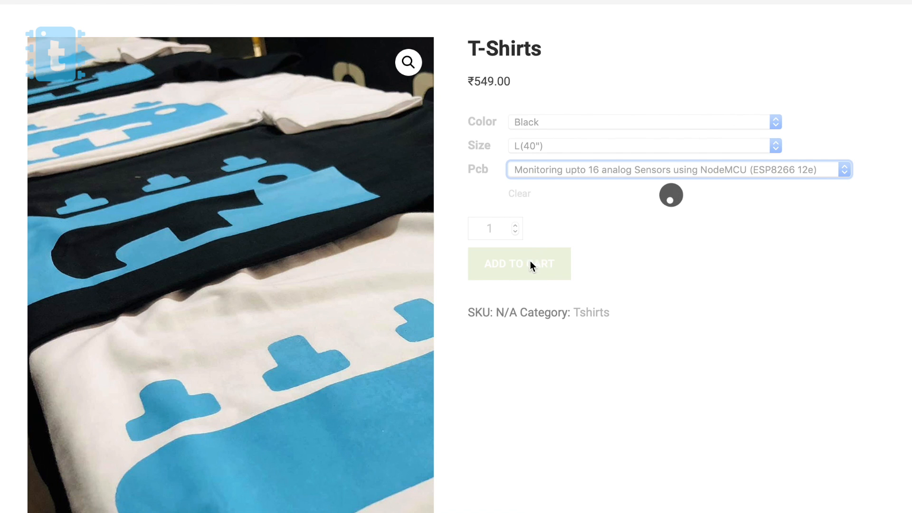
pyautogui.click(519, 264)
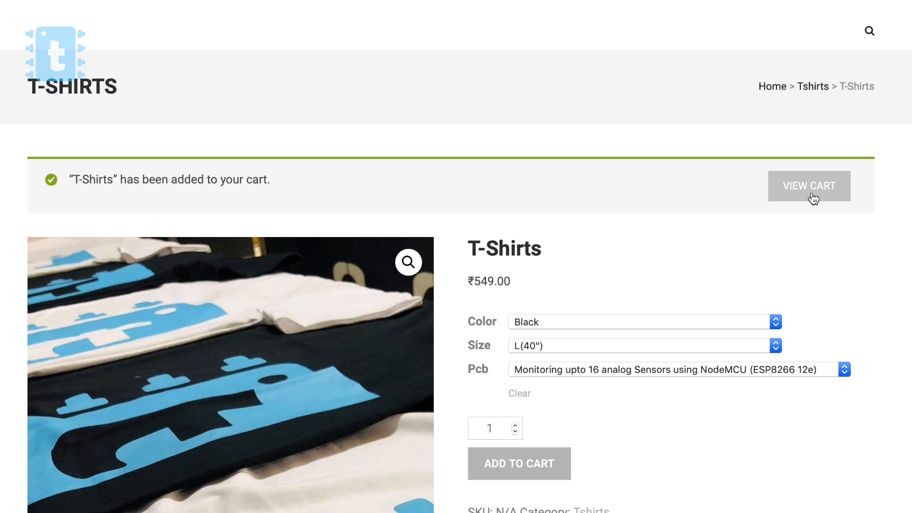
pyautogui.click(809, 186)
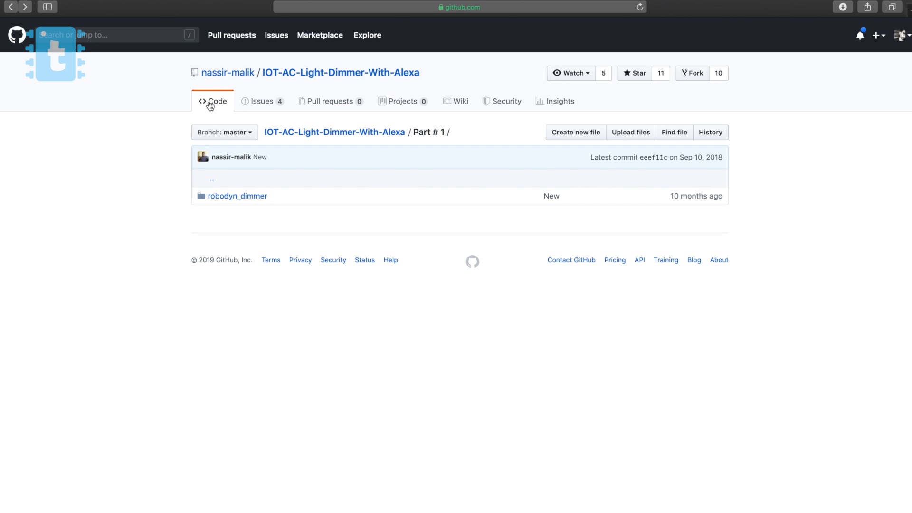
# Browse the repository owner's GitHub profile toward the robodyn_dimmer.ino code.
pyautogui.click(228, 72)
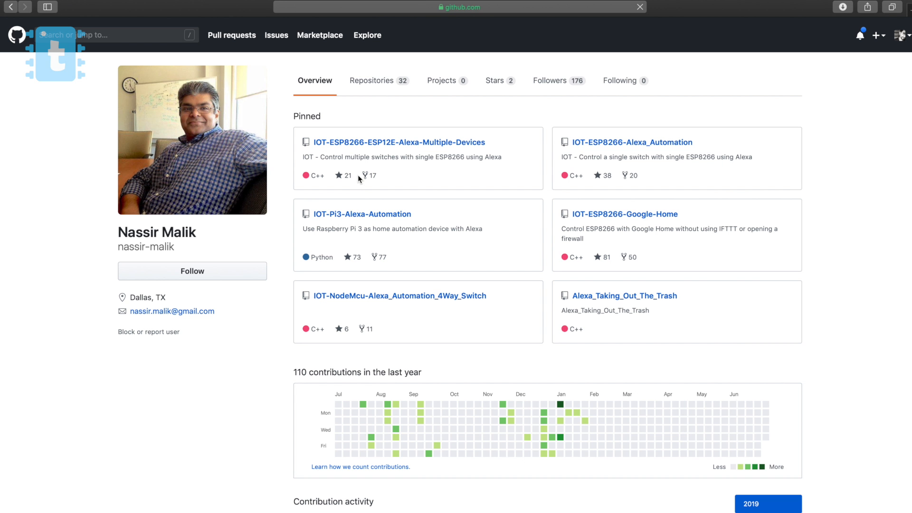
pyautogui.moveTo(250, 252)
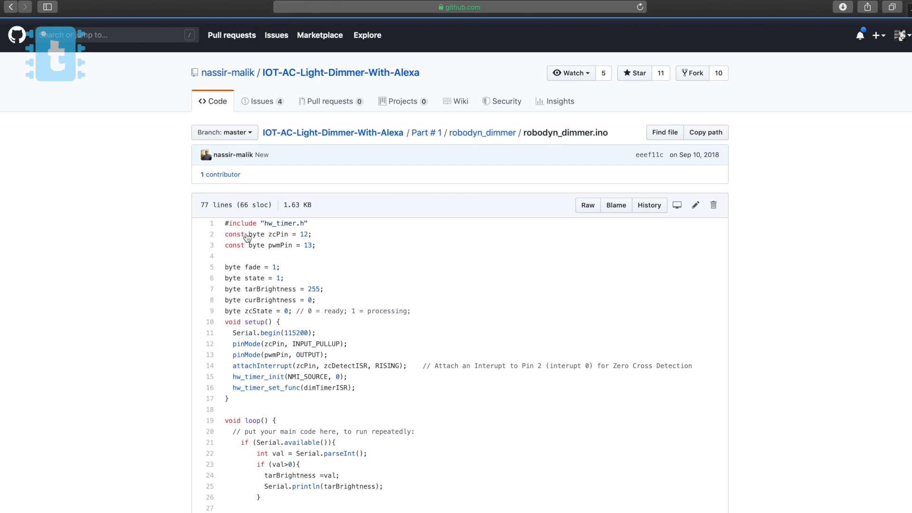
pyautogui.scroll(-3)
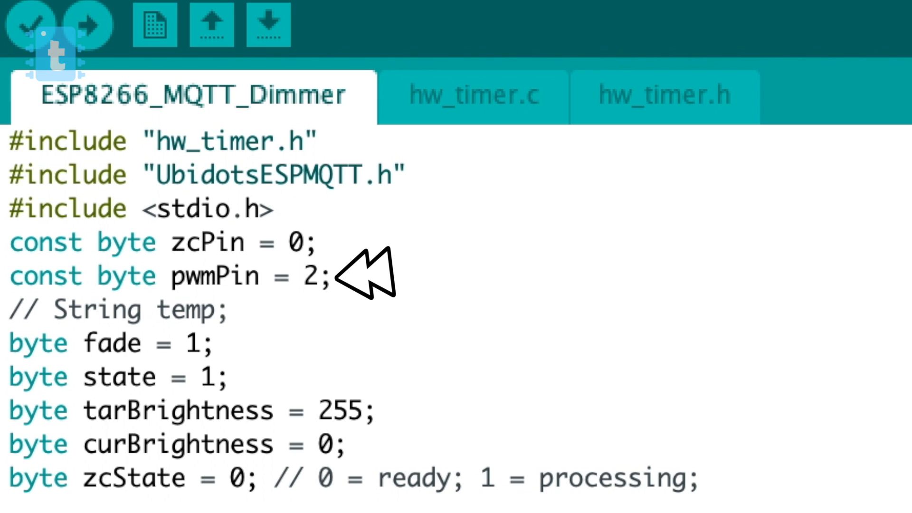
# Replace the WIFINAME, WIFIPASS and TOKEN values in the sketch's #define lines.
pyautogui.scroll(-3)
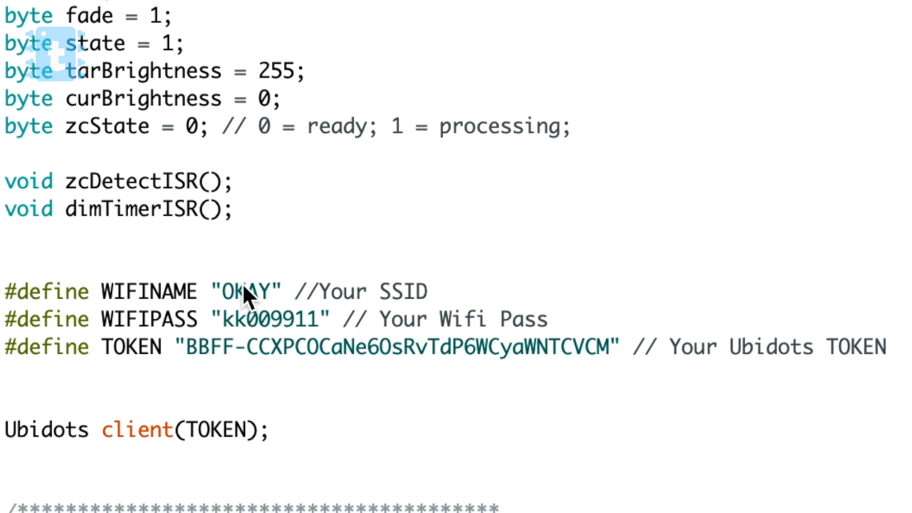
pyautogui.doubleClick(268, 320)
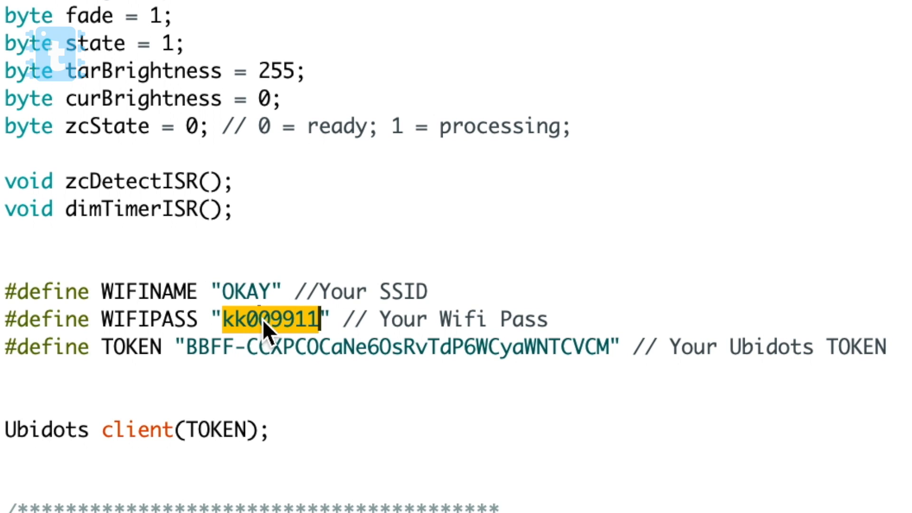
pyautogui.moveTo(411, 308)
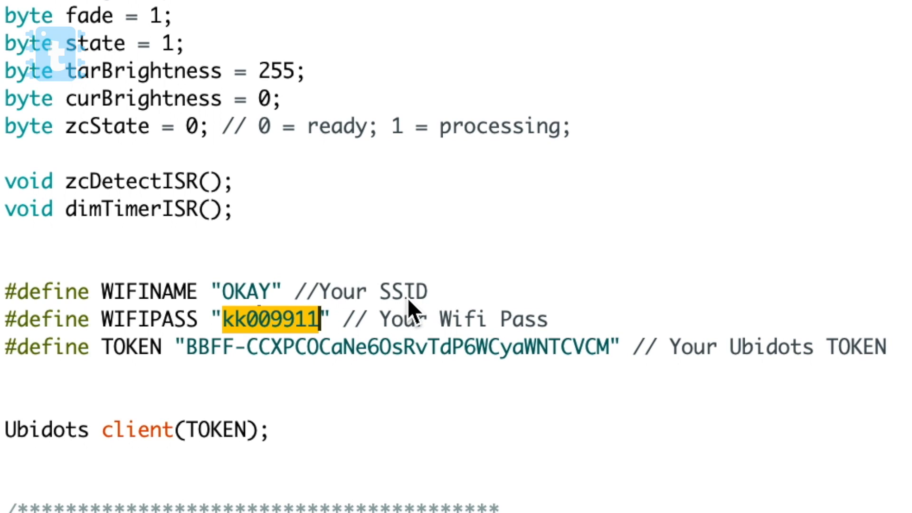
pyautogui.doubleClick(521, 320)
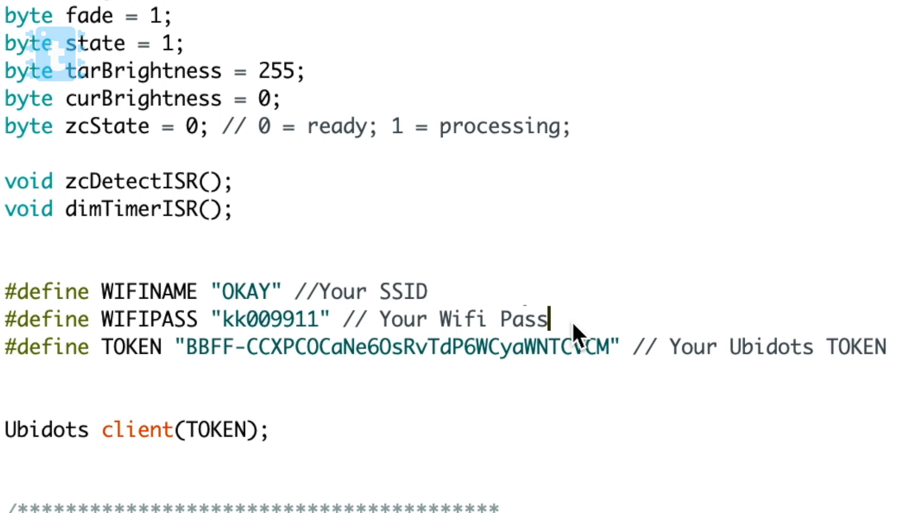
pyautogui.doubleClick(769, 348)
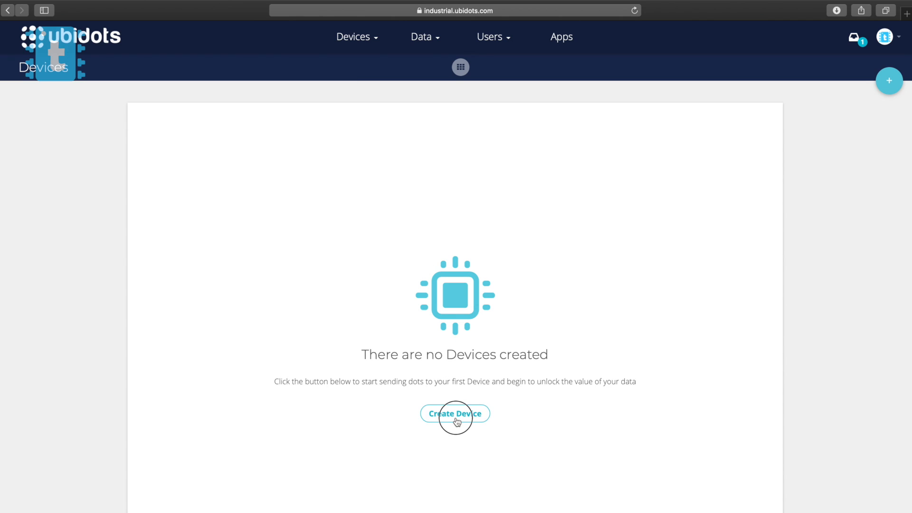
# Create and open the esp-01 device, add a variable, and start naming it 'b…'.
pyautogui.click(455, 413)
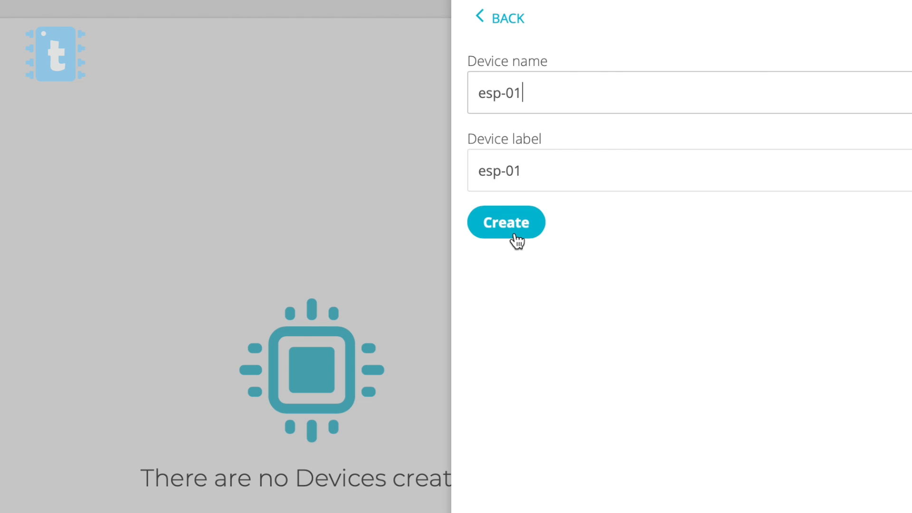
pyautogui.click(506, 221)
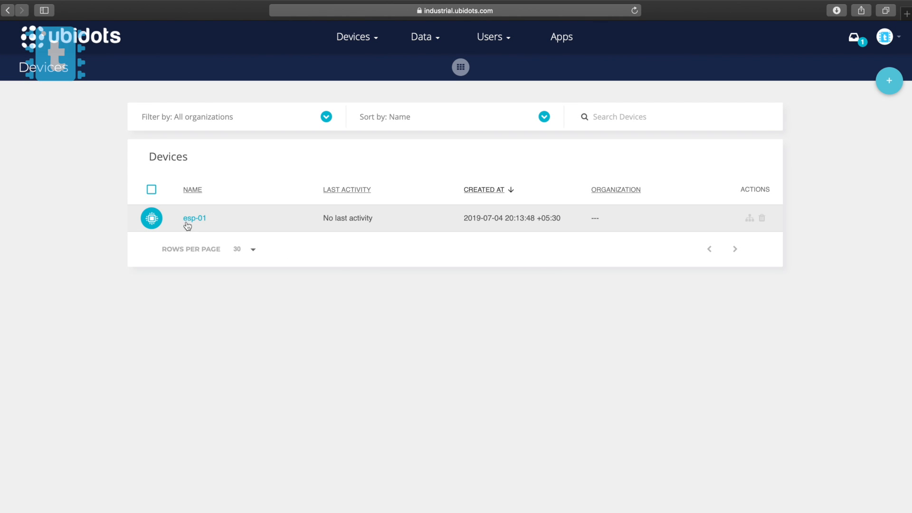
pyautogui.click(194, 218)
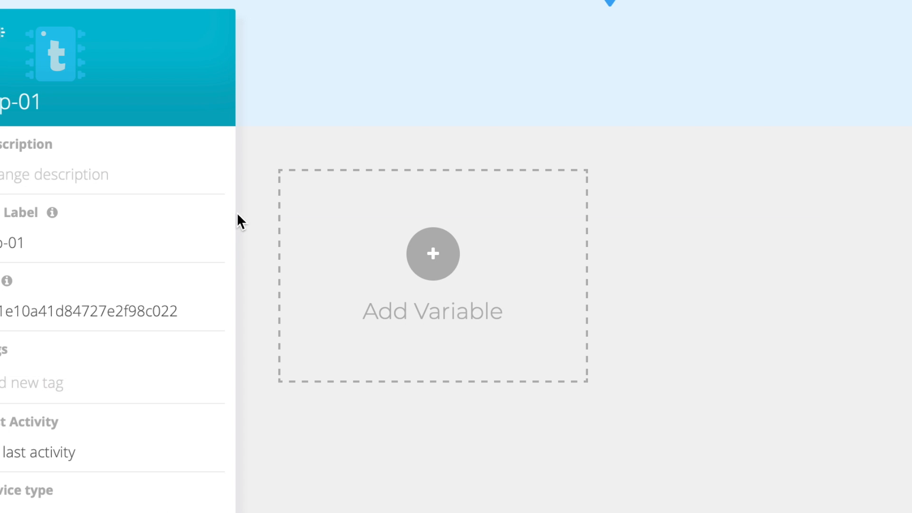
pyautogui.click(432, 254)
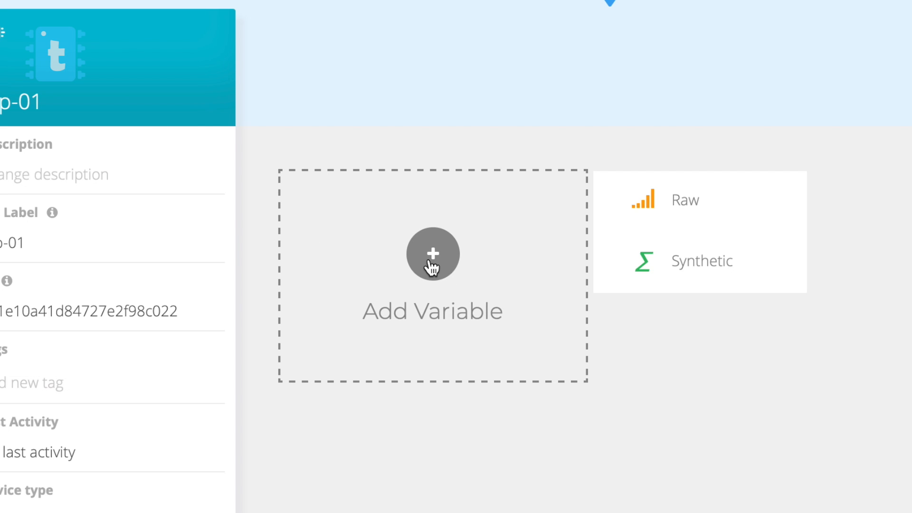
pyautogui.moveTo(634, 204)
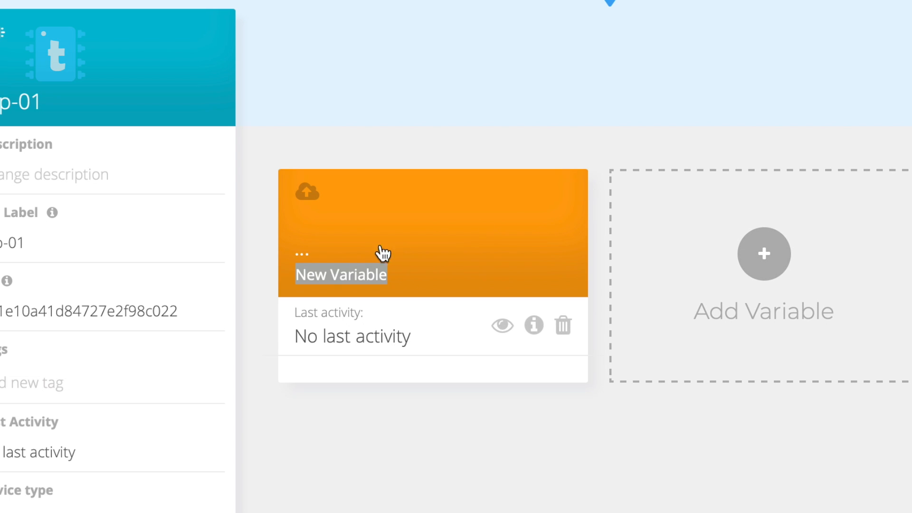
pyautogui.write('b')
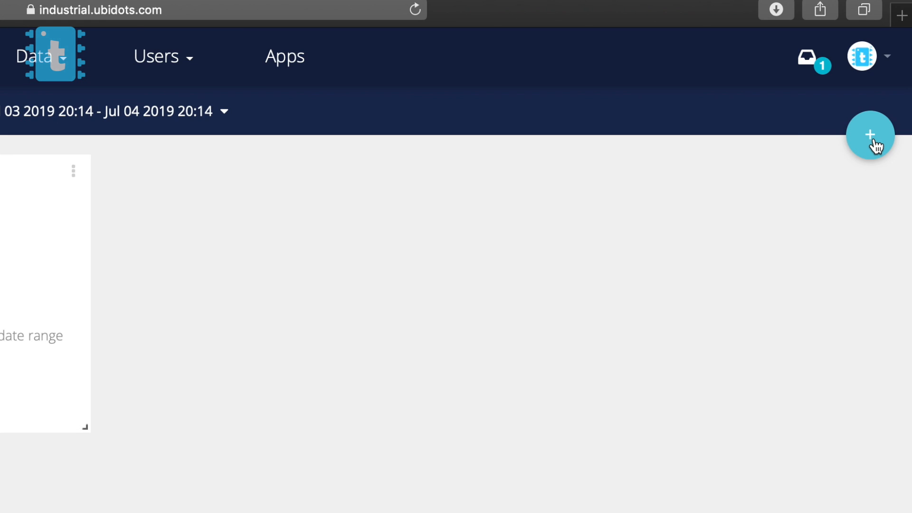
# Add a horizontal 0–255 slider for bulb, then open the account's API token.
pyautogui.click(870, 135)
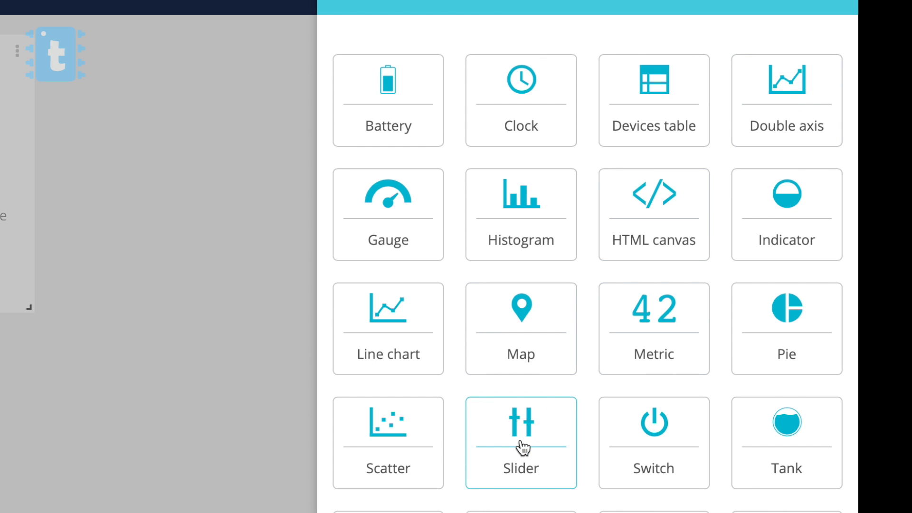
pyautogui.click(521, 442)
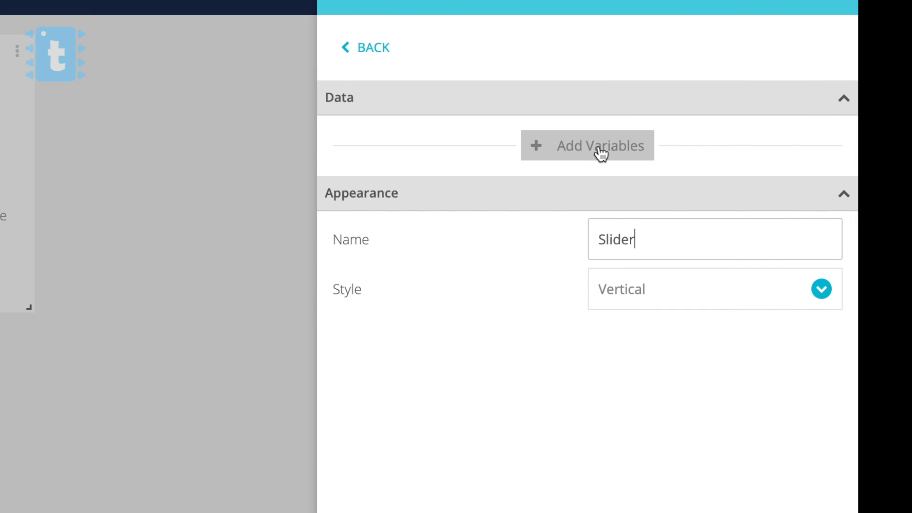
pyautogui.click(600, 146)
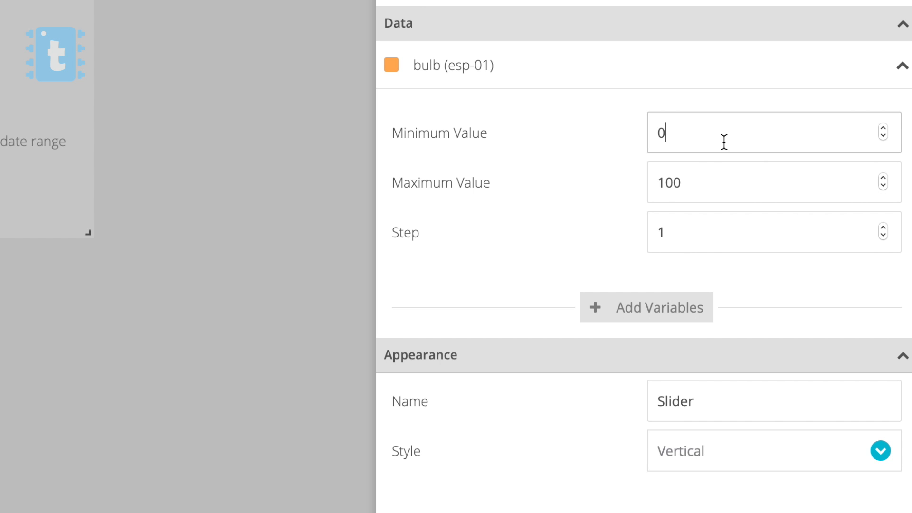
pyautogui.moveTo(692, 186)
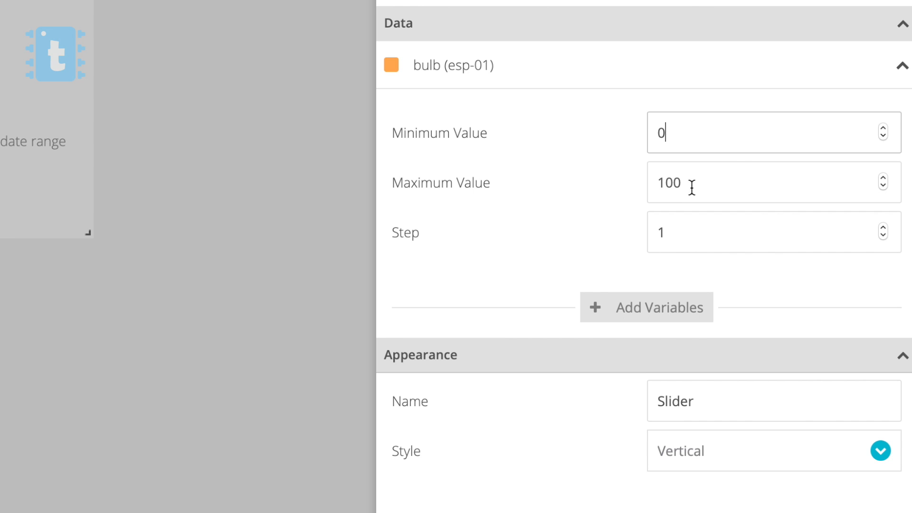
pyautogui.write('1')
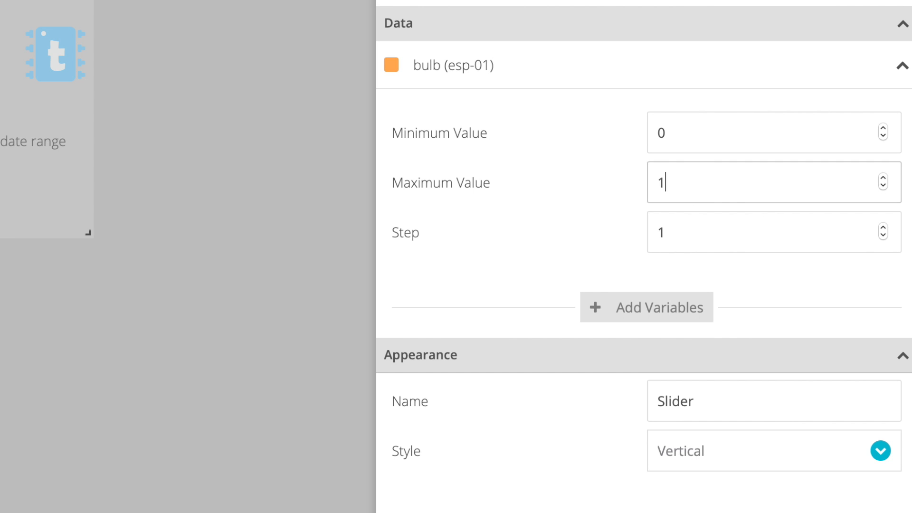
pyautogui.click(881, 450)
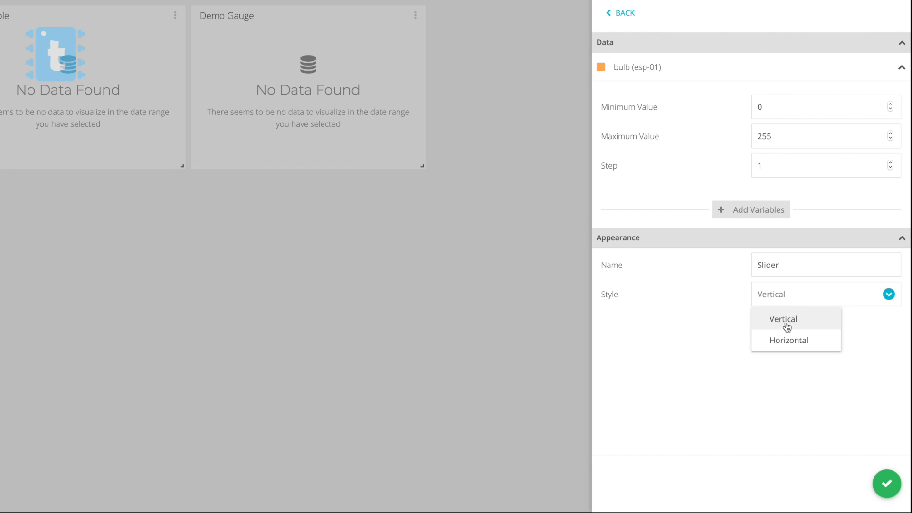
pyautogui.click(789, 340)
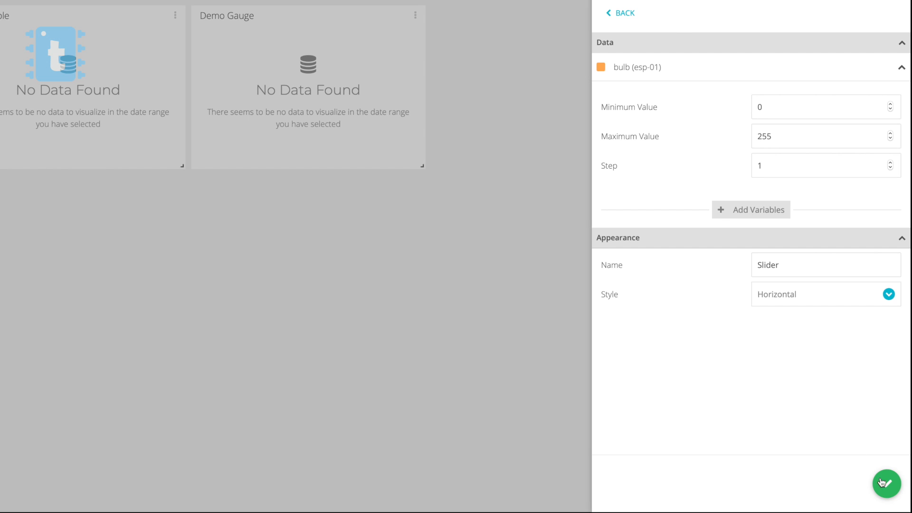
pyautogui.click(886, 484)
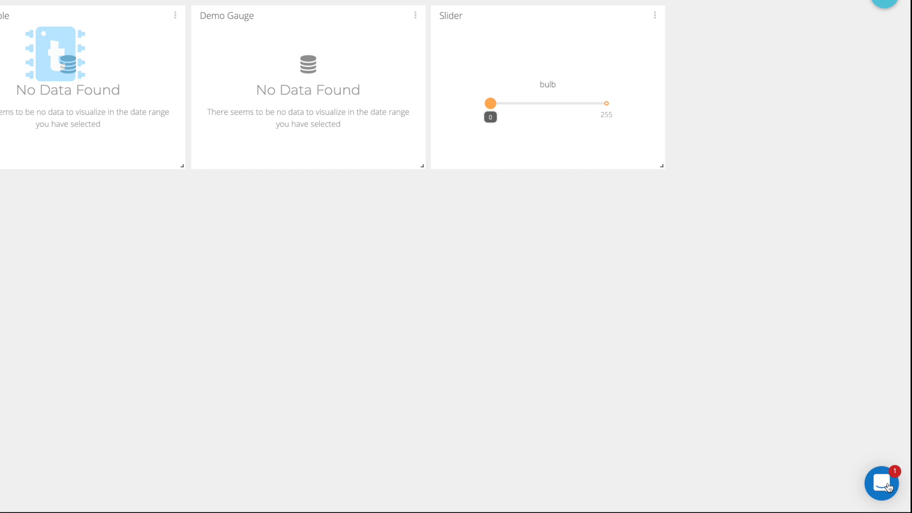
pyautogui.moveTo(838, 468)
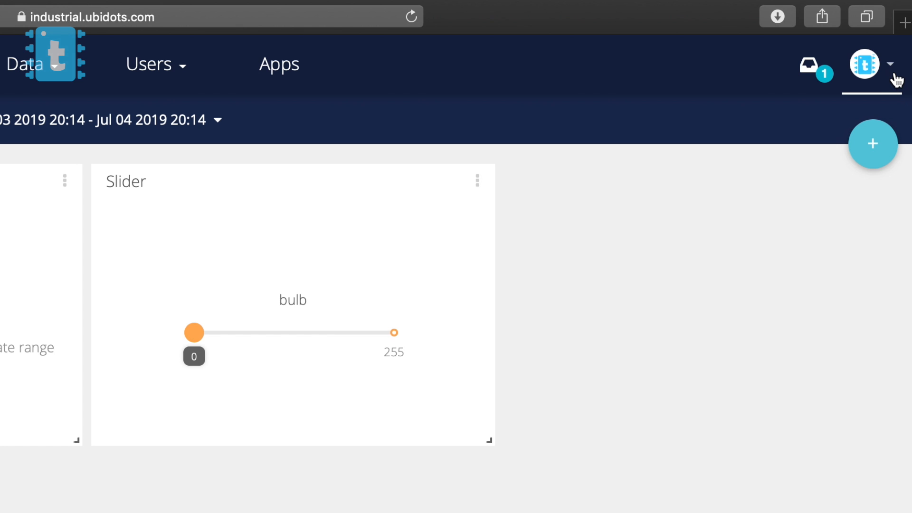
pyautogui.click(864, 64)
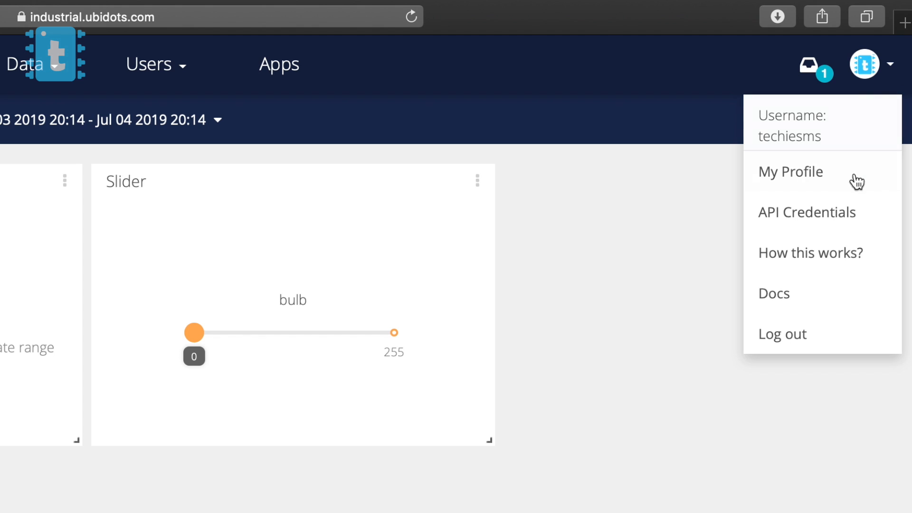
pyautogui.click(807, 212)
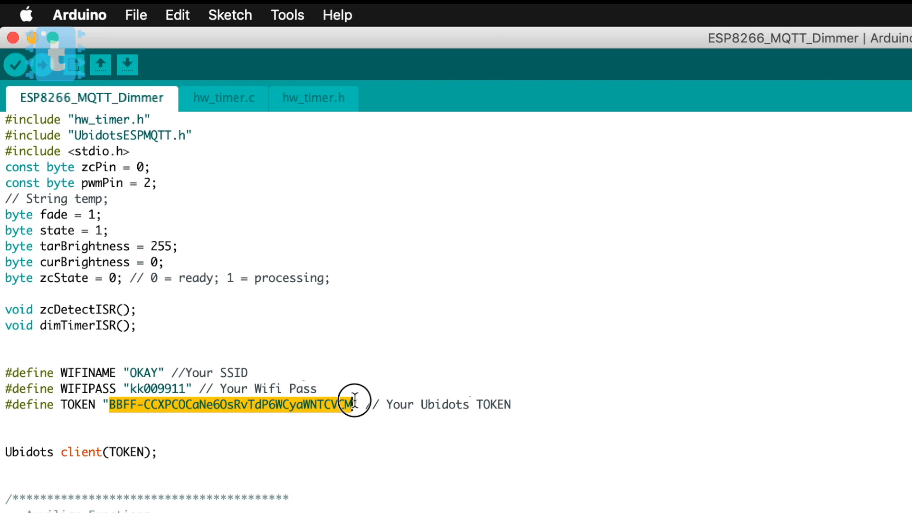
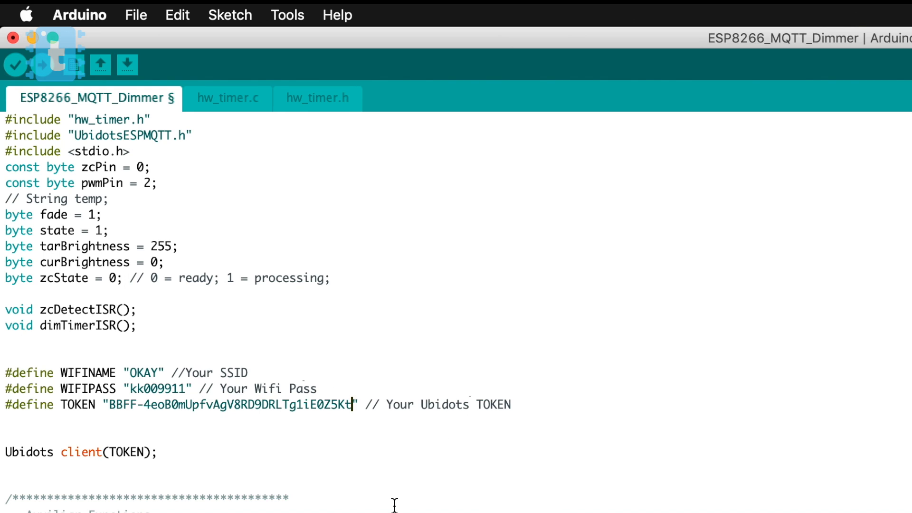
pyautogui.click(287, 15)
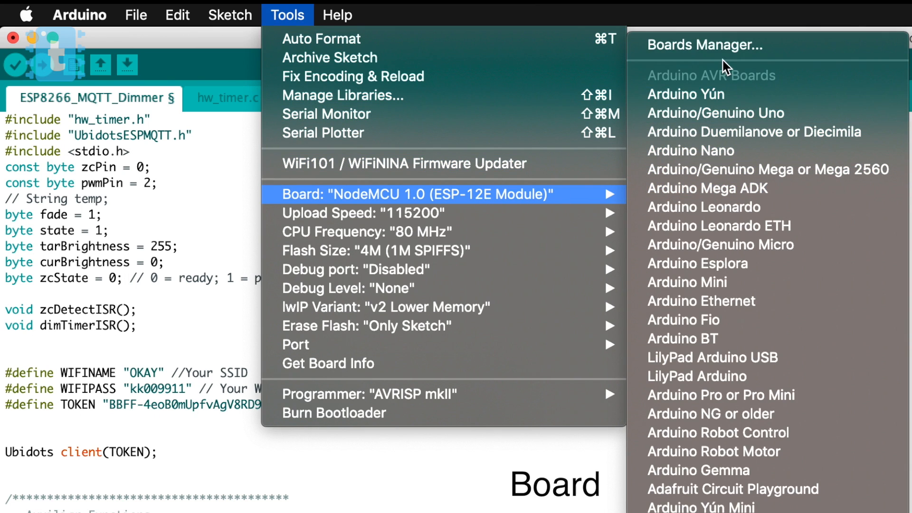
# Confirm esp8266 board package 2.4.1 is installed in Boards Manager, then upload the sketch.
pyautogui.click(705, 45)
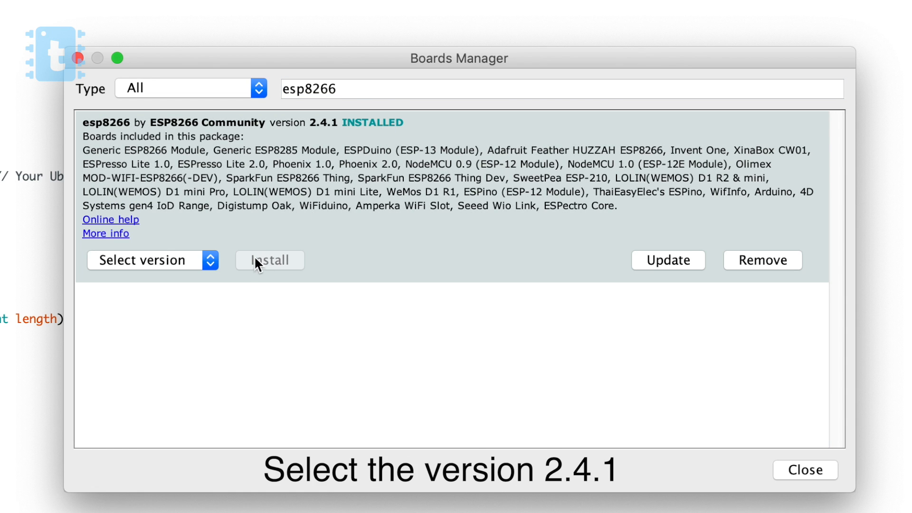
pyautogui.click(152, 260)
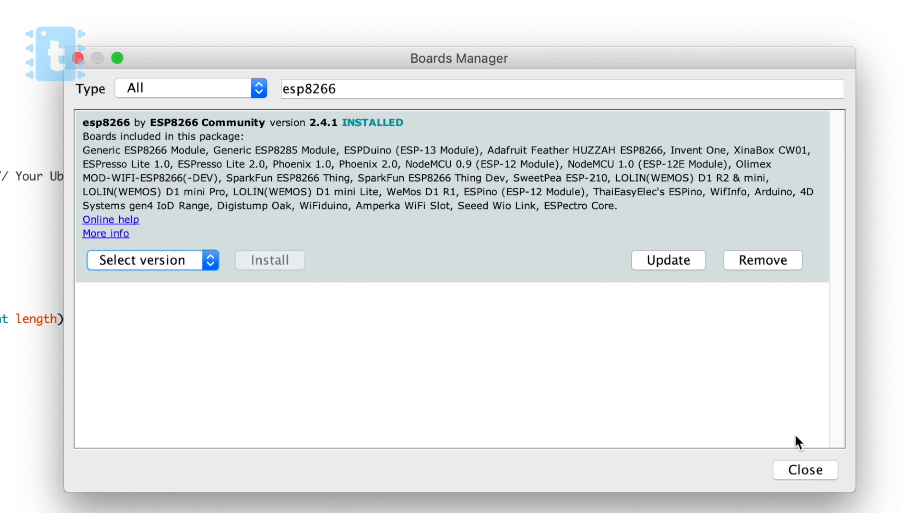
pyautogui.click(807, 471)
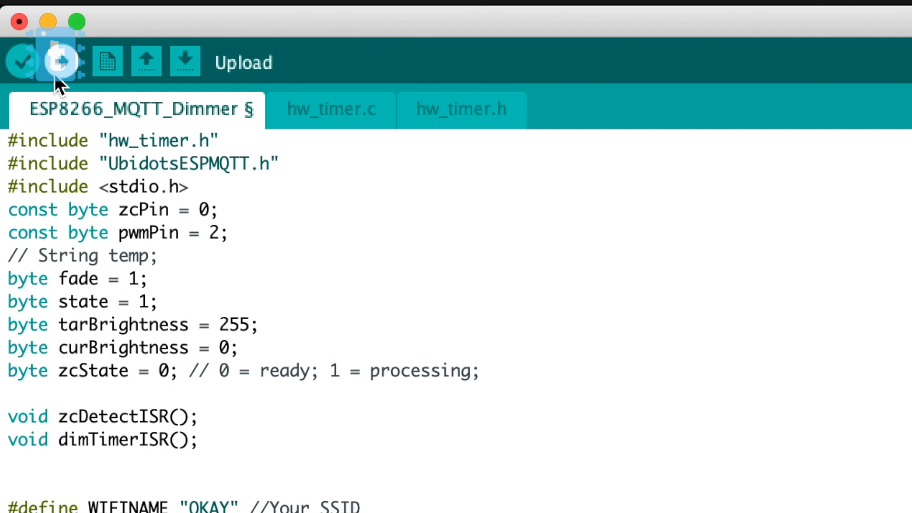
pyautogui.click(53, 62)
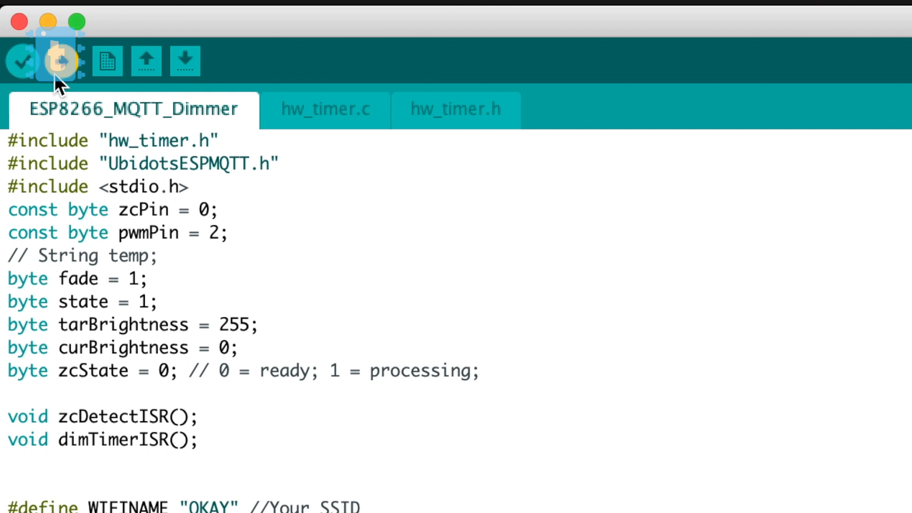